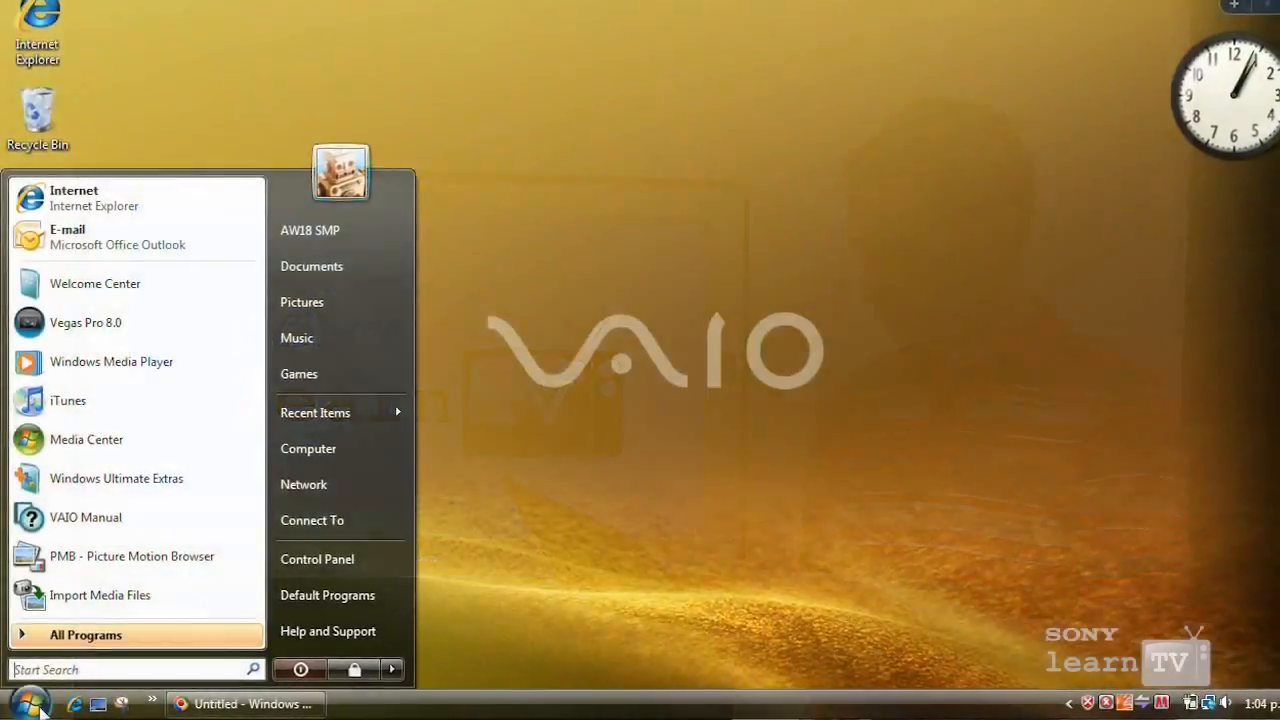
# Step: Launch VAIO MusicBox by searching 'musicbox' from the Start menu
pyautogui.write('musi')
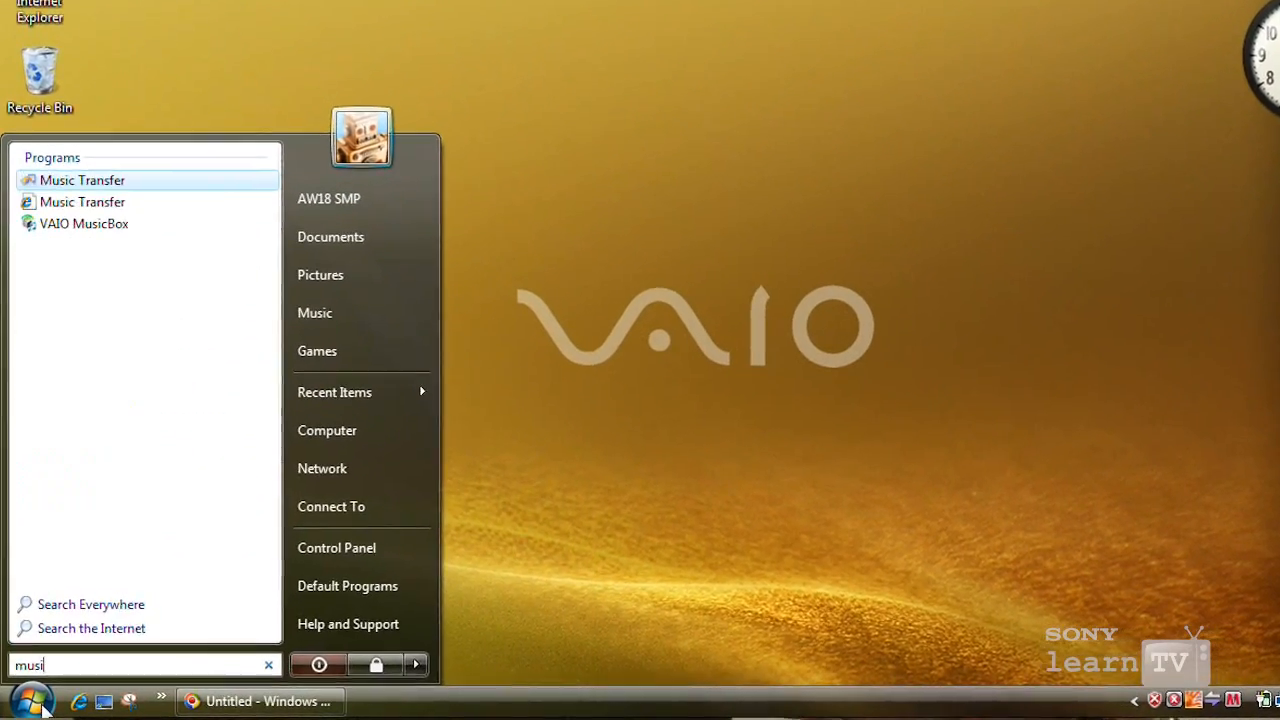
pyautogui.write('cbox')
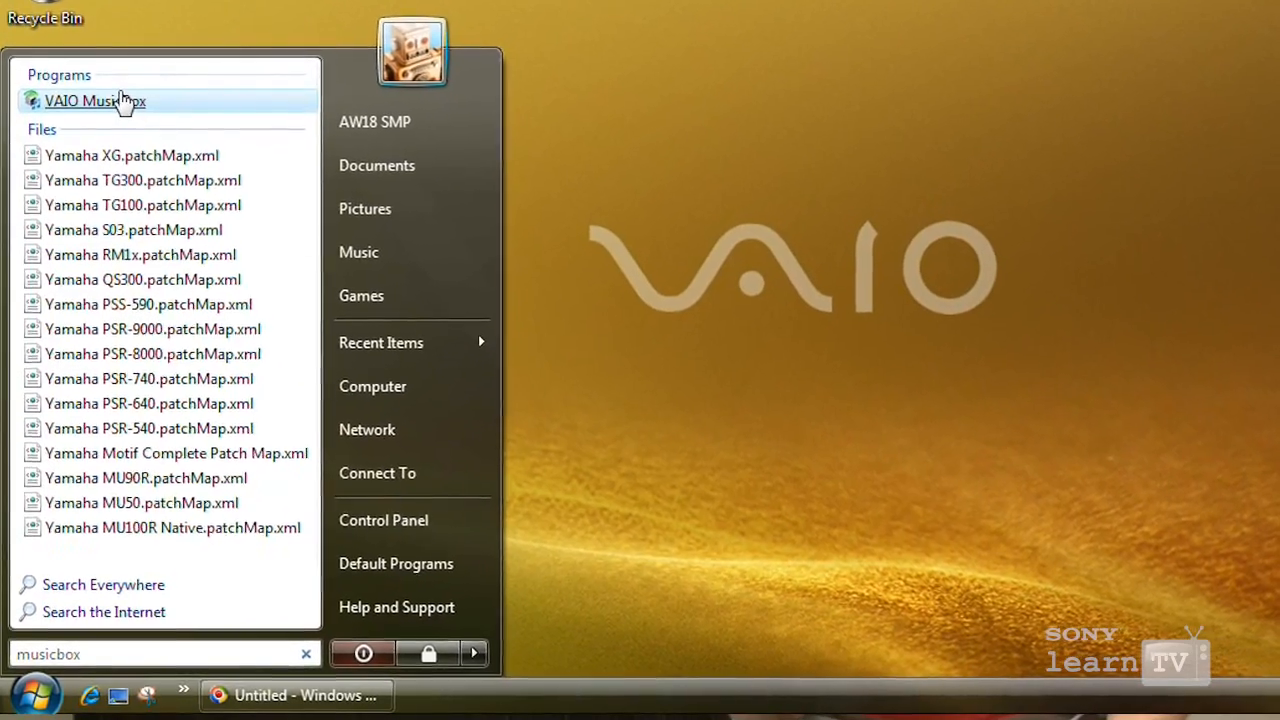
pyautogui.click(96, 100)
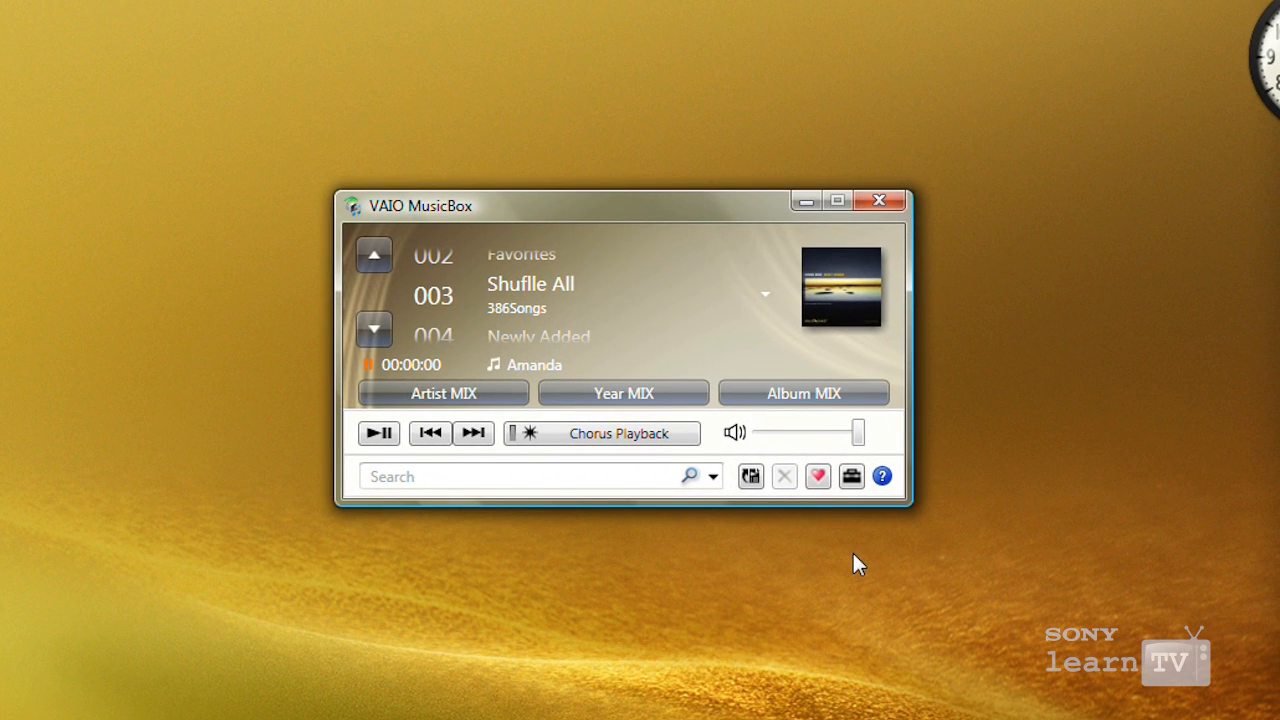
# Step: Move from channel 003 Shuffle All to the 301 Acoustic mood channel
pyautogui.click(852, 476)
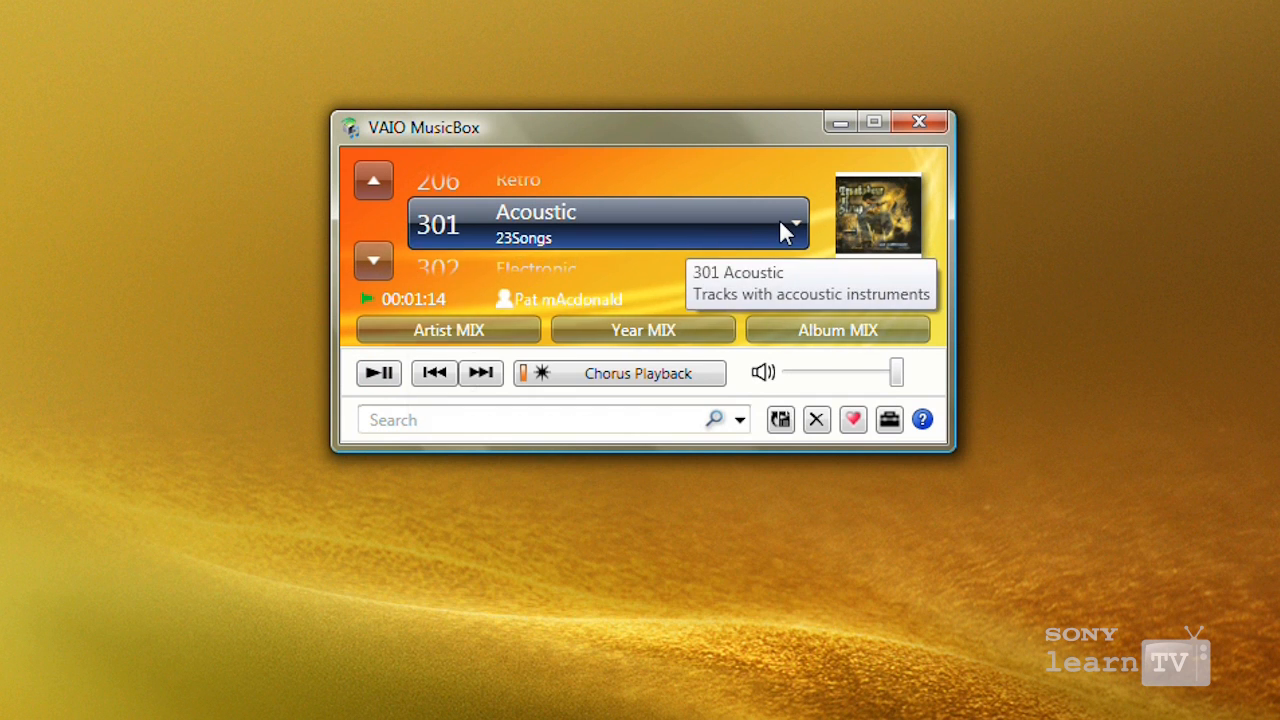
# Step: Choose the 502 Running channel from the full mood channel list
pyautogui.click(792, 224)
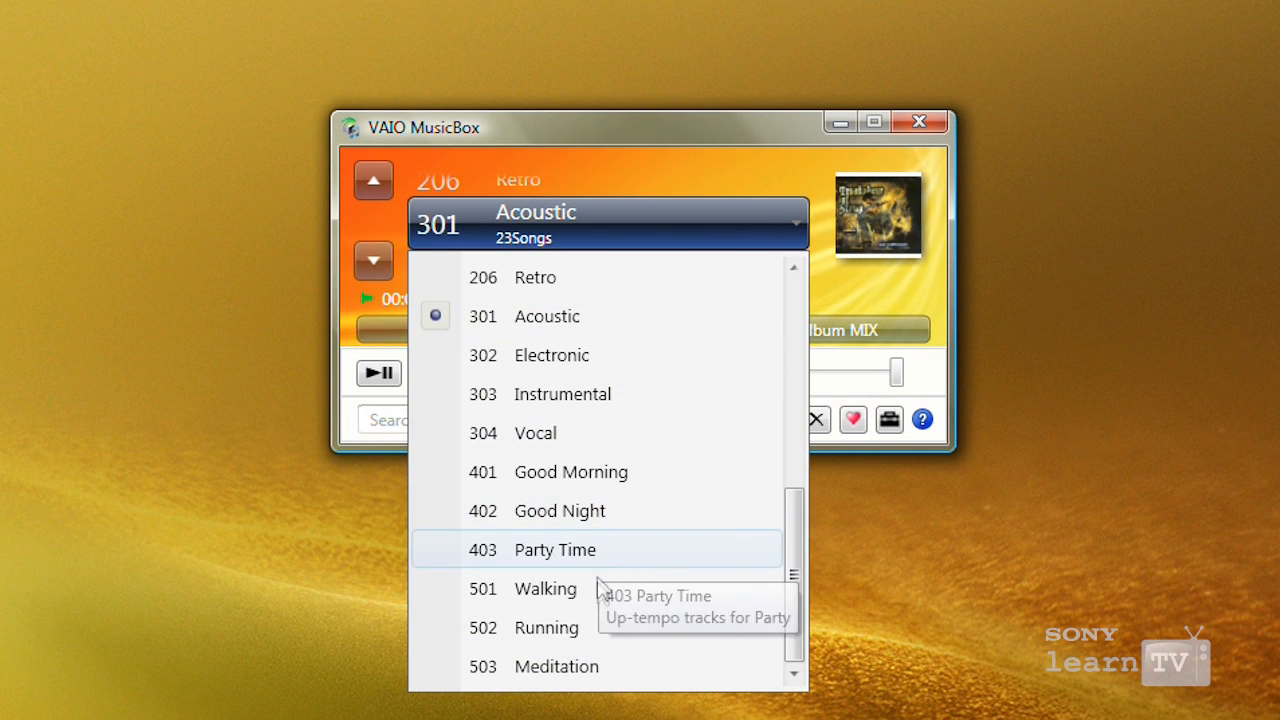
pyautogui.moveTo(600, 628)
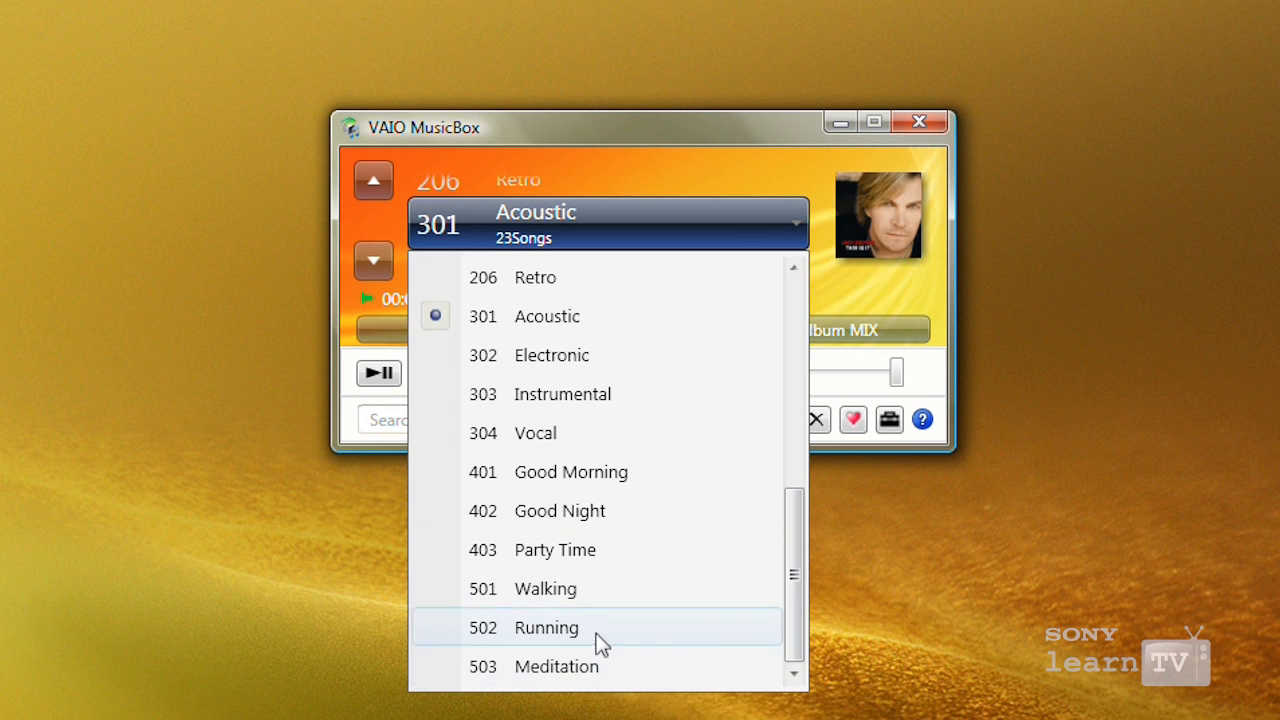
pyautogui.click(546, 628)
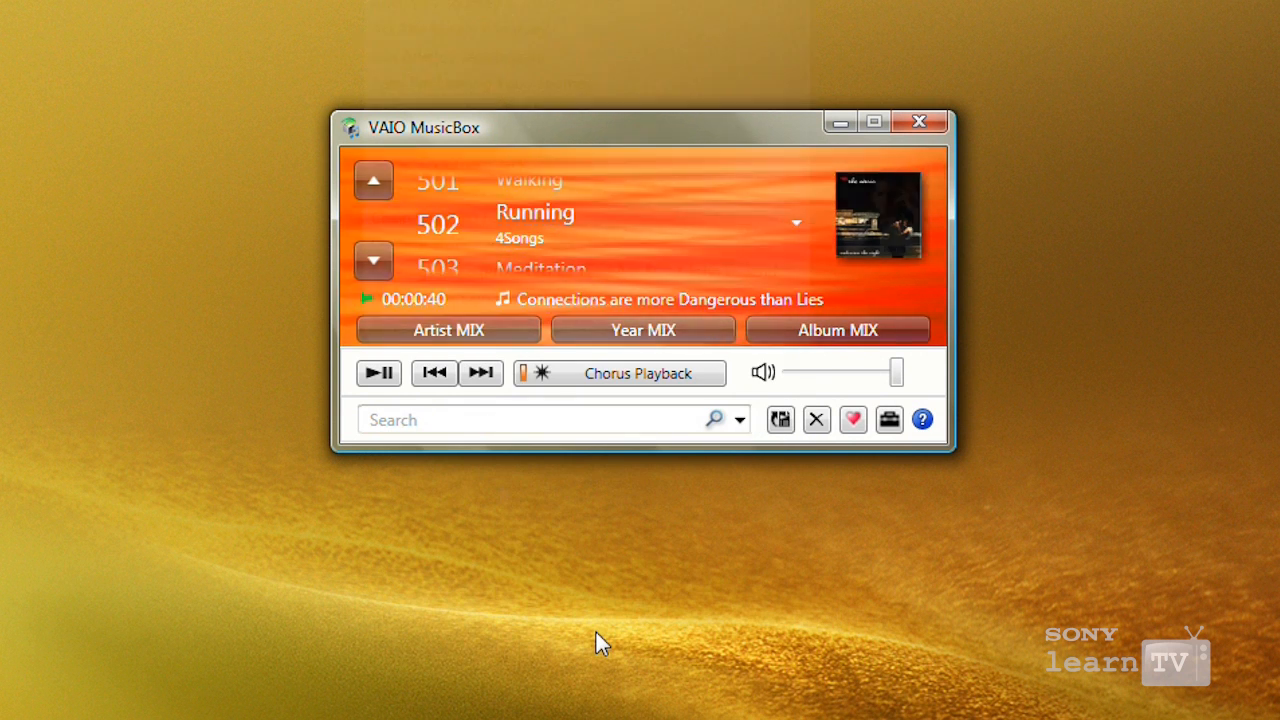
pyautogui.write('jour')
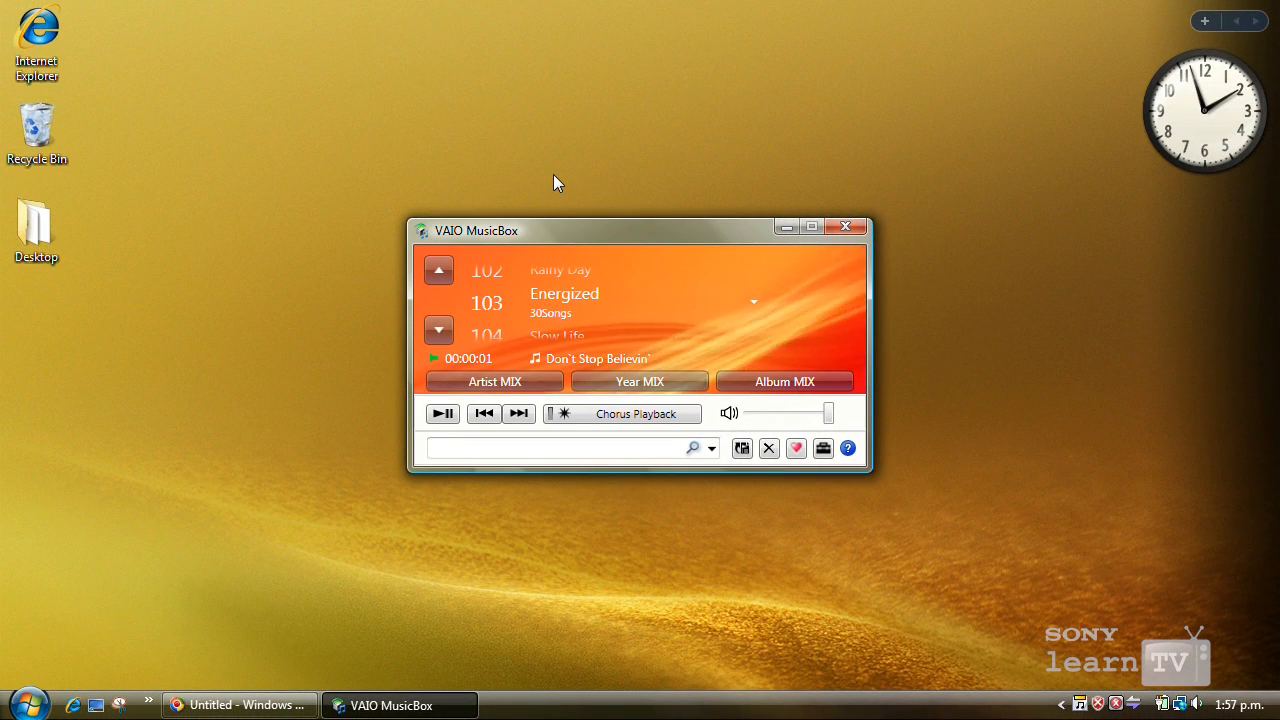
pyautogui.moveTo(742, 448)
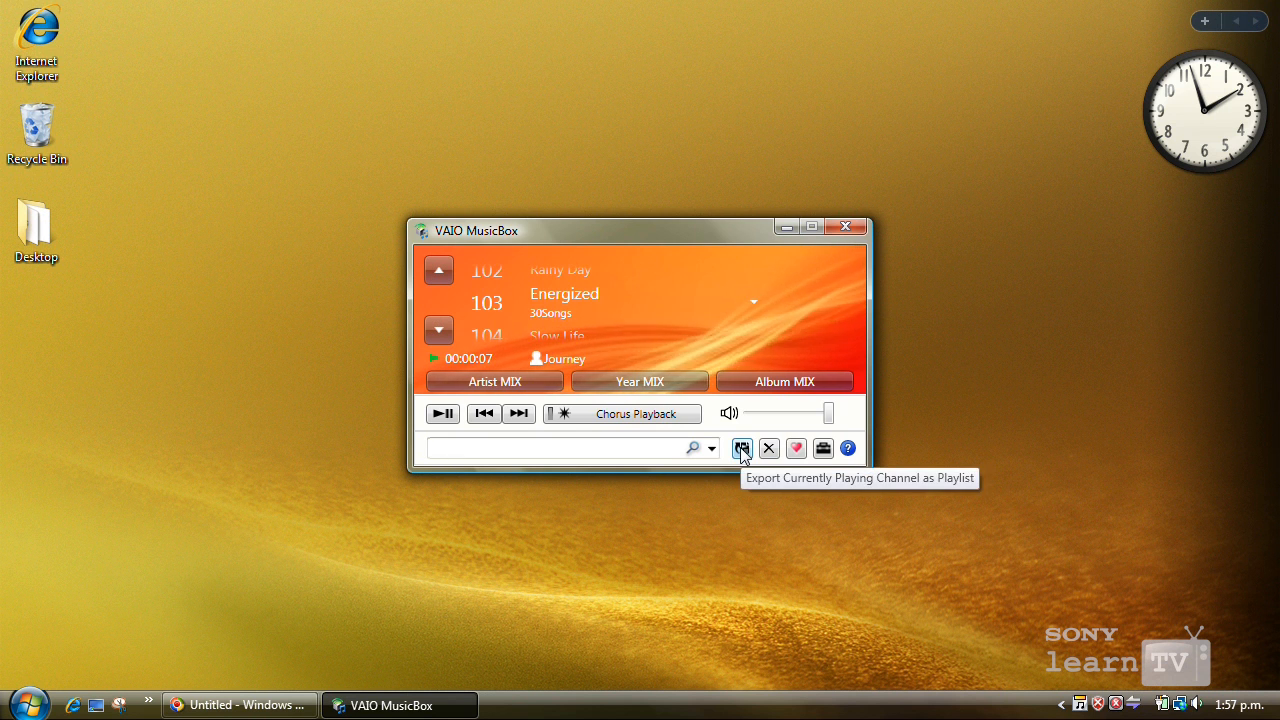
# Step: Export the currently playing channel as an .m3u playlist in Documents
pyautogui.click(742, 448)
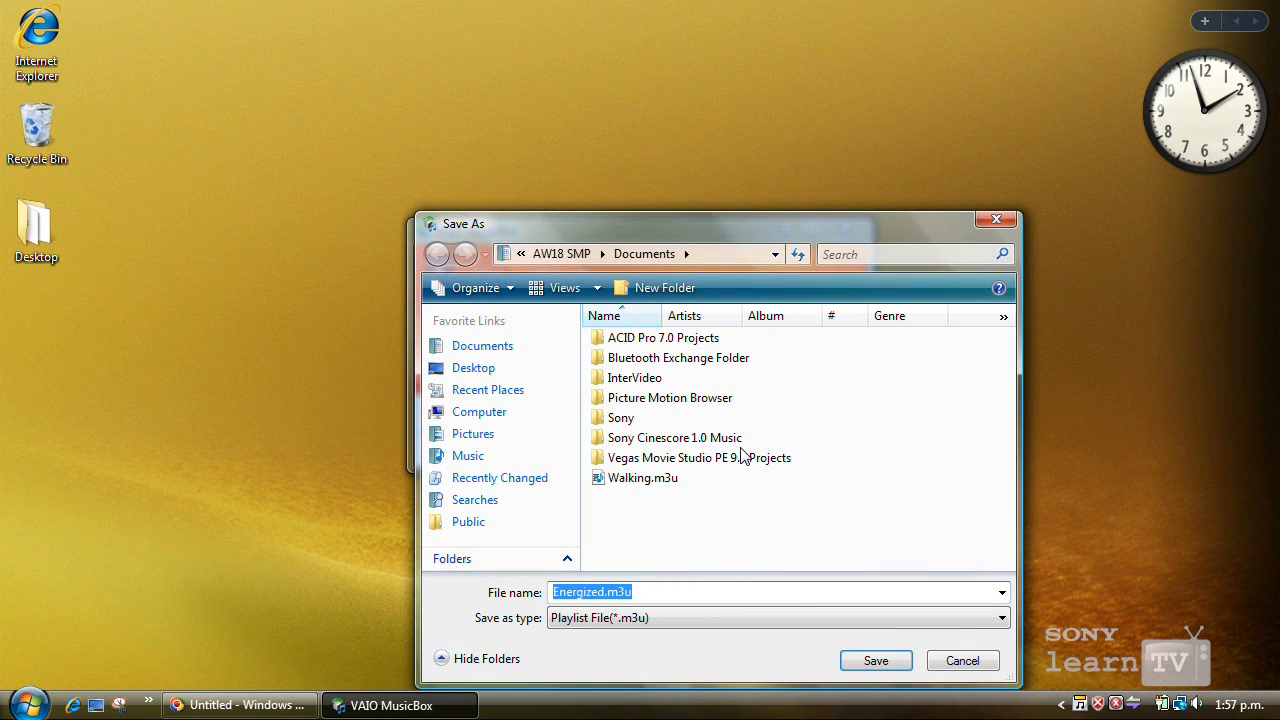
pyautogui.moveTo(876, 660)
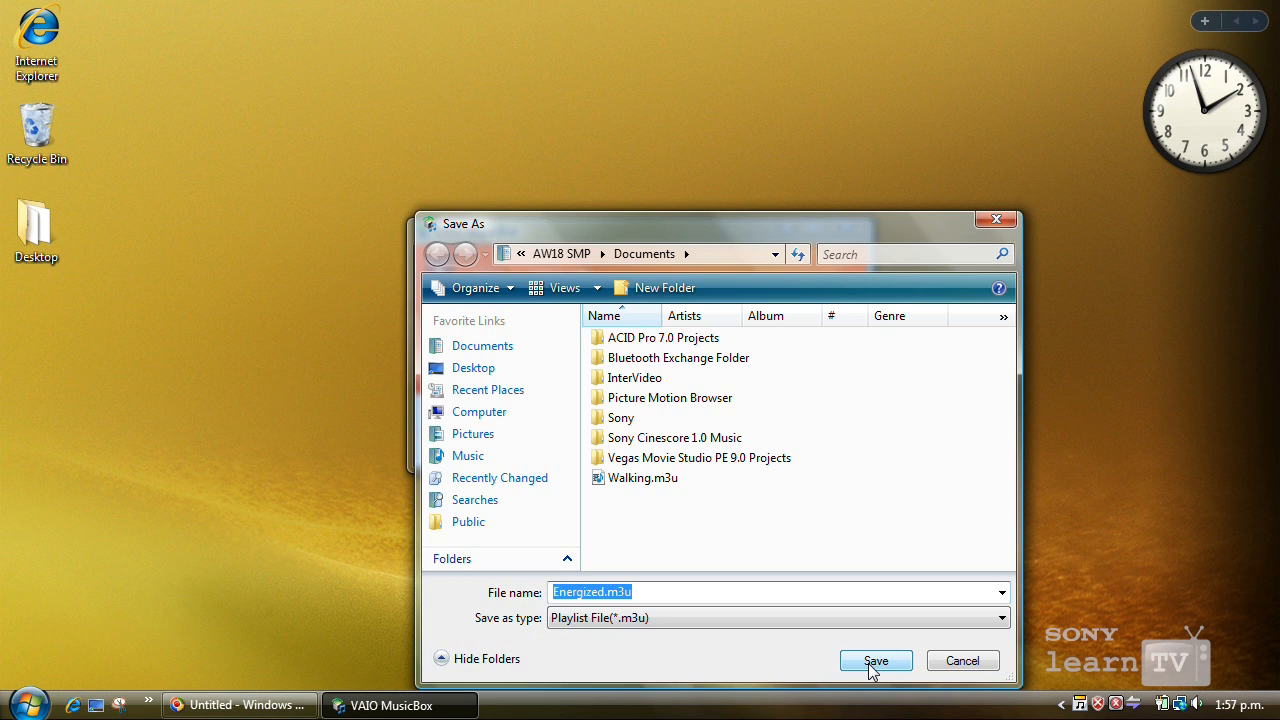
pyautogui.click(876, 660)
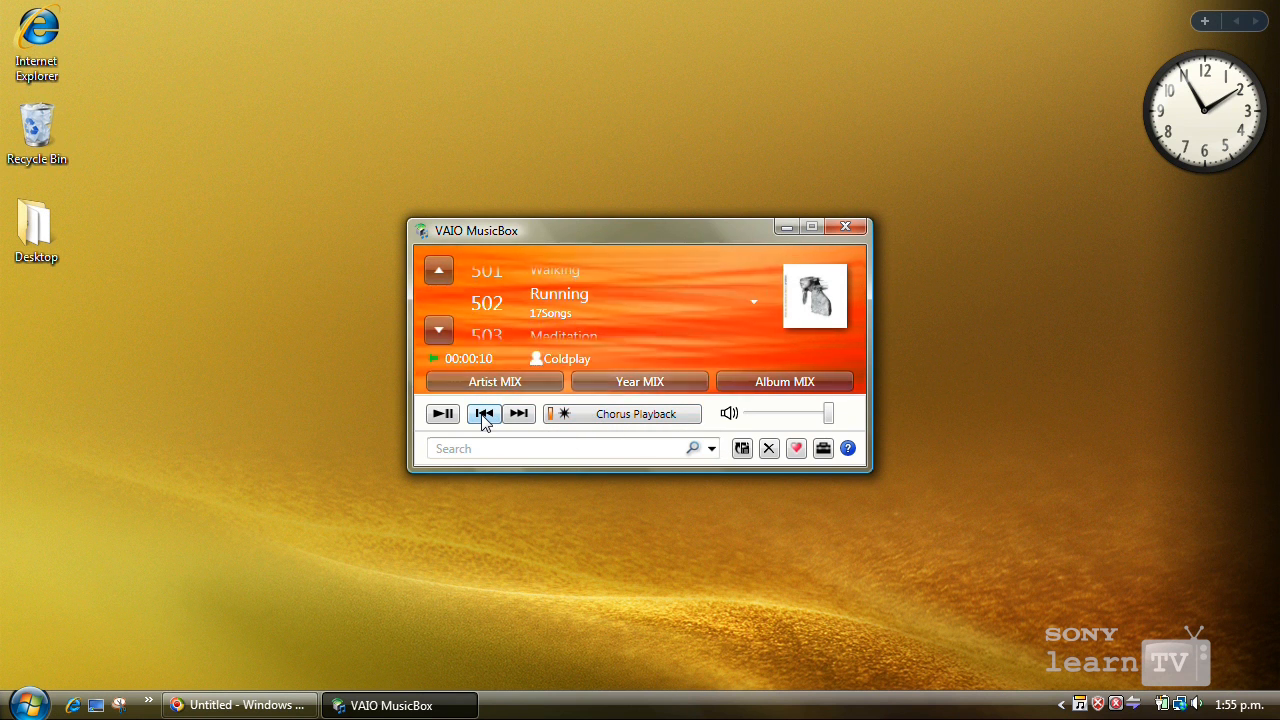
pyautogui.moveTo(518, 412)
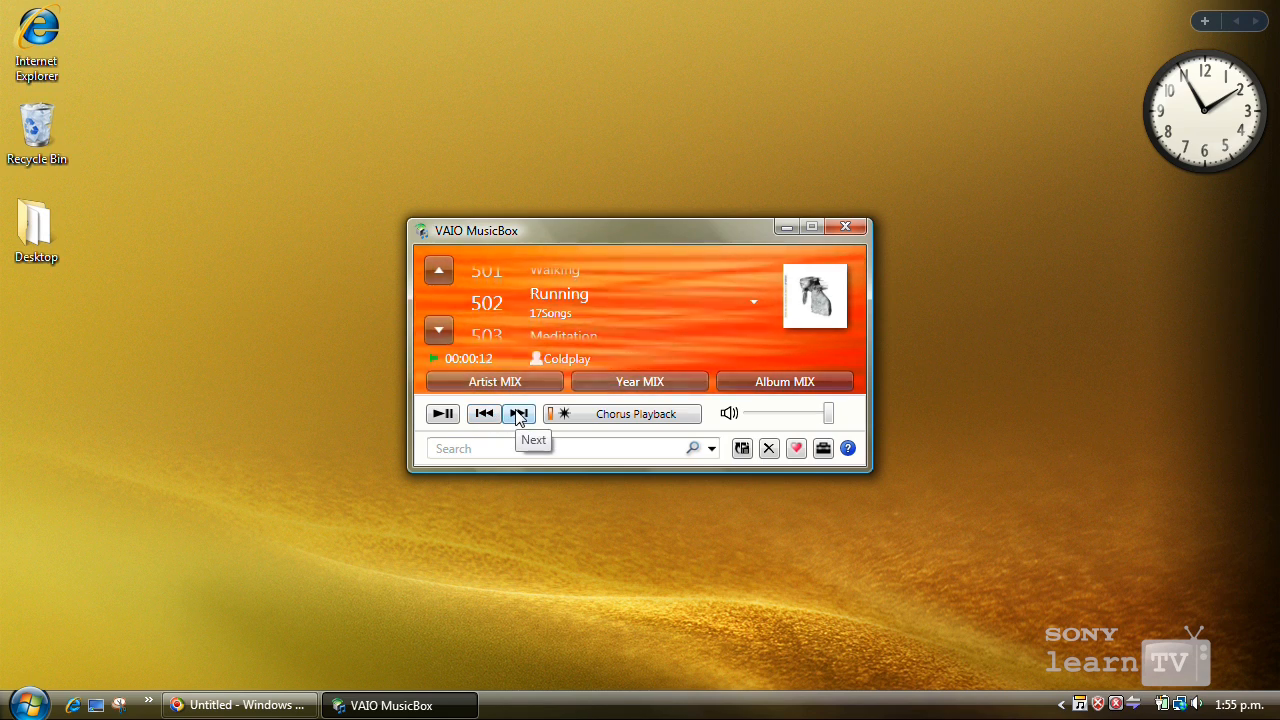
# Step: Skip a track, then search 'harry' and play Recipe for Love by Harry Connick, Jr
pyautogui.click(640, 380)
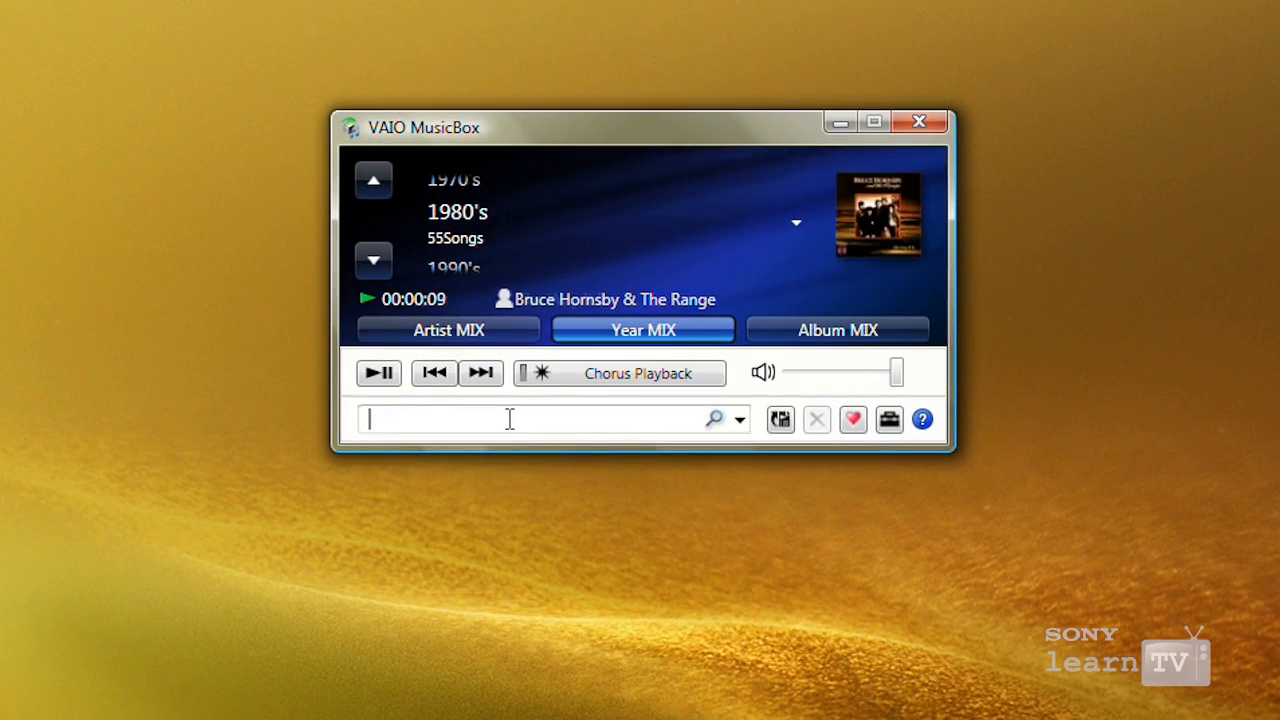
pyautogui.write('harry')
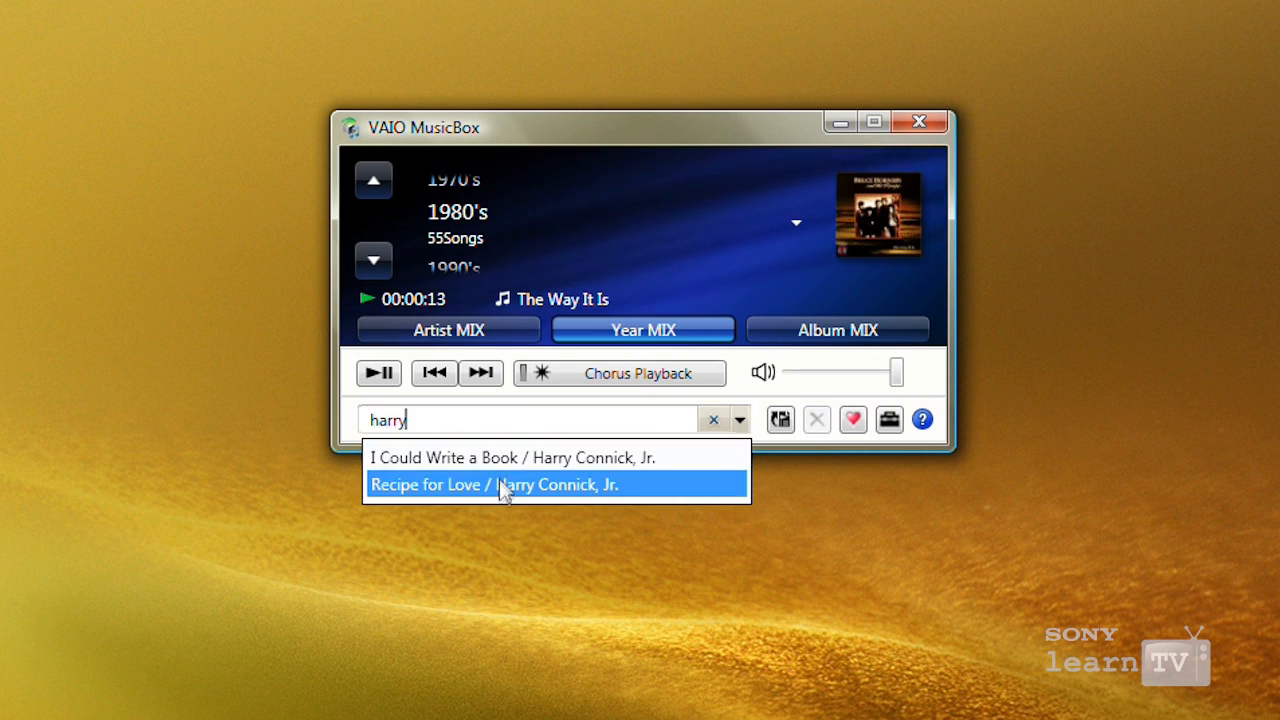
pyautogui.click(490, 484)
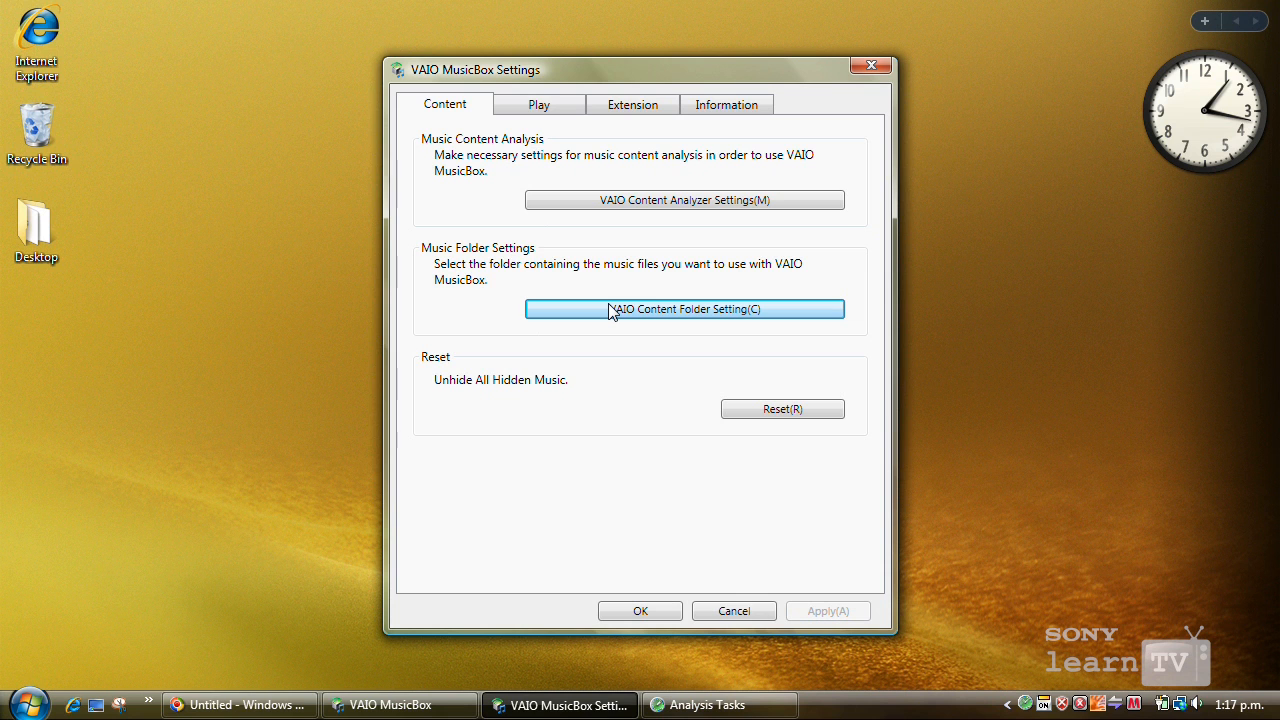
# Step: Show the VAIO content folder setting with the Desktop folder expanded in the tree
pyautogui.click(684, 308)
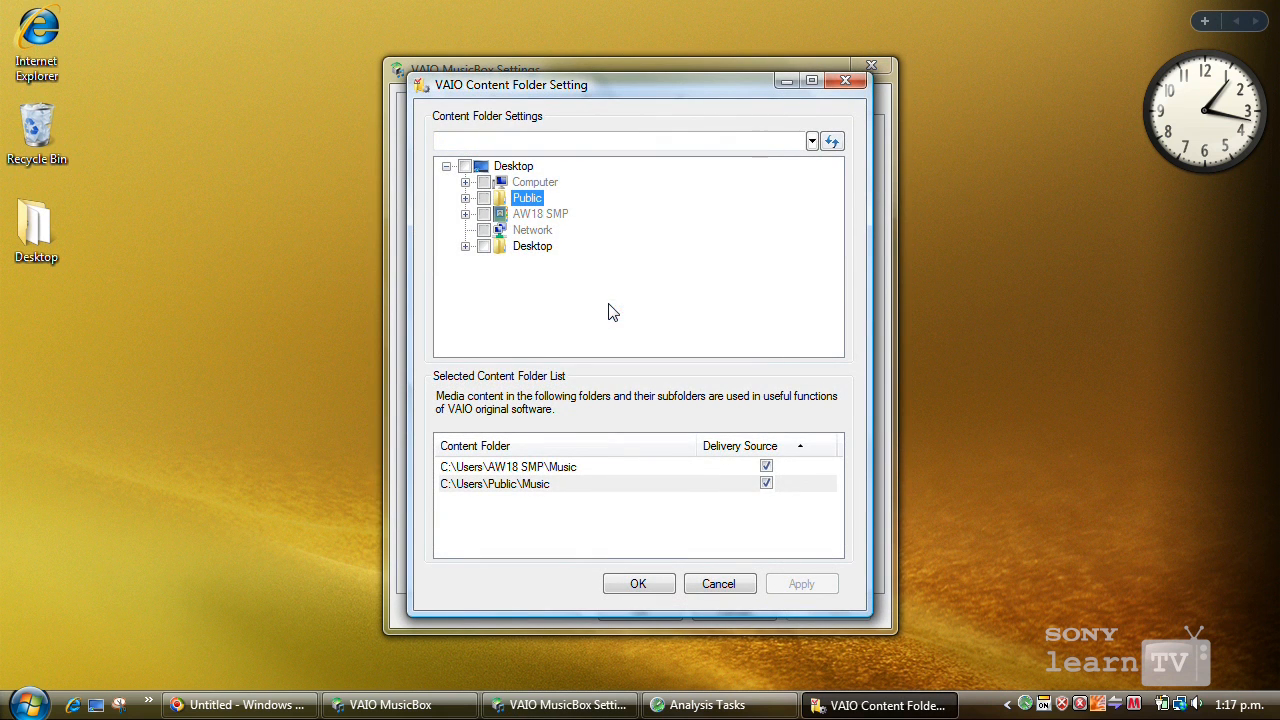
pyautogui.click(464, 246)
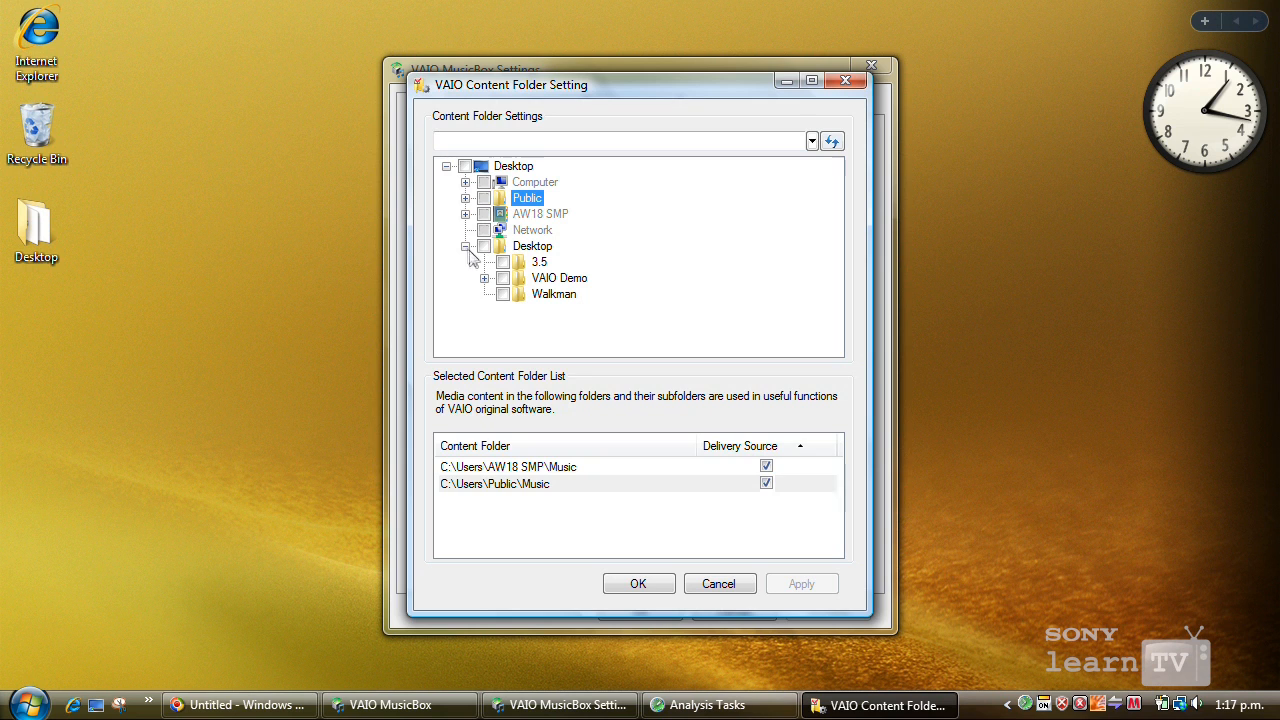
pyautogui.click(504, 292)
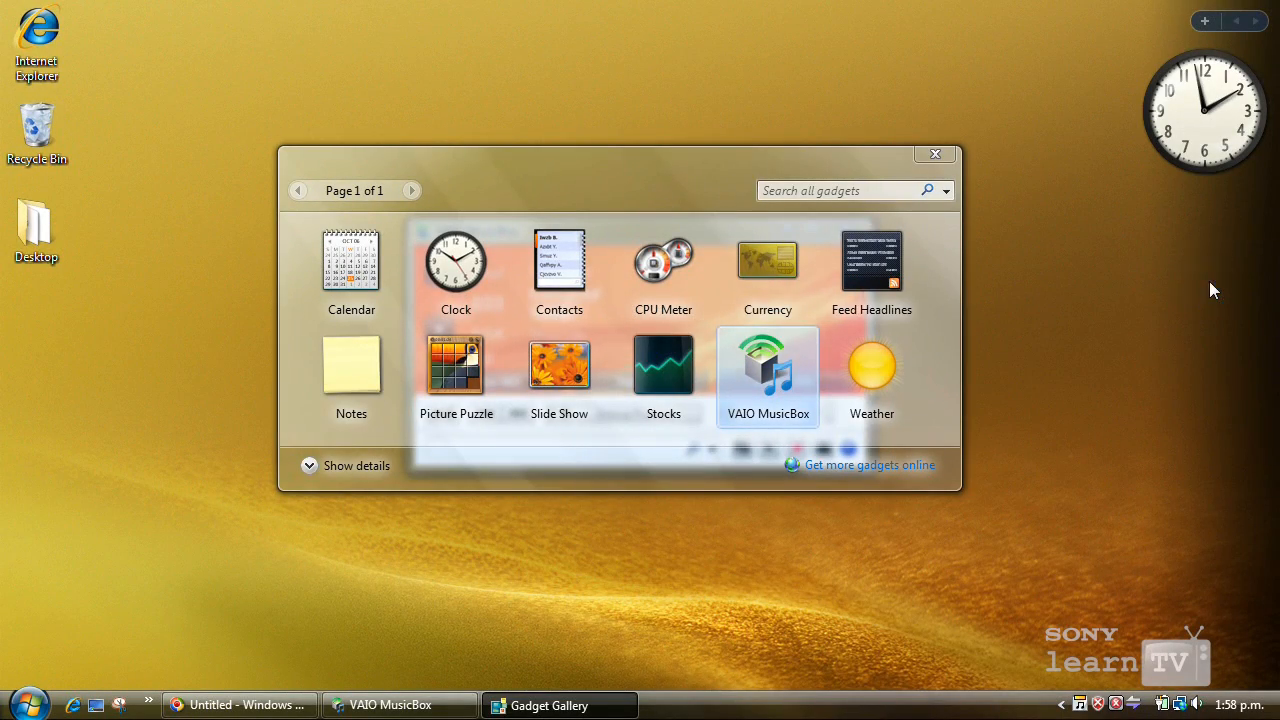
# Step: Add the VAIO MusicBox gadget to the sidebar and close the Gadget Gallery
pyautogui.doubleClick(768, 376)
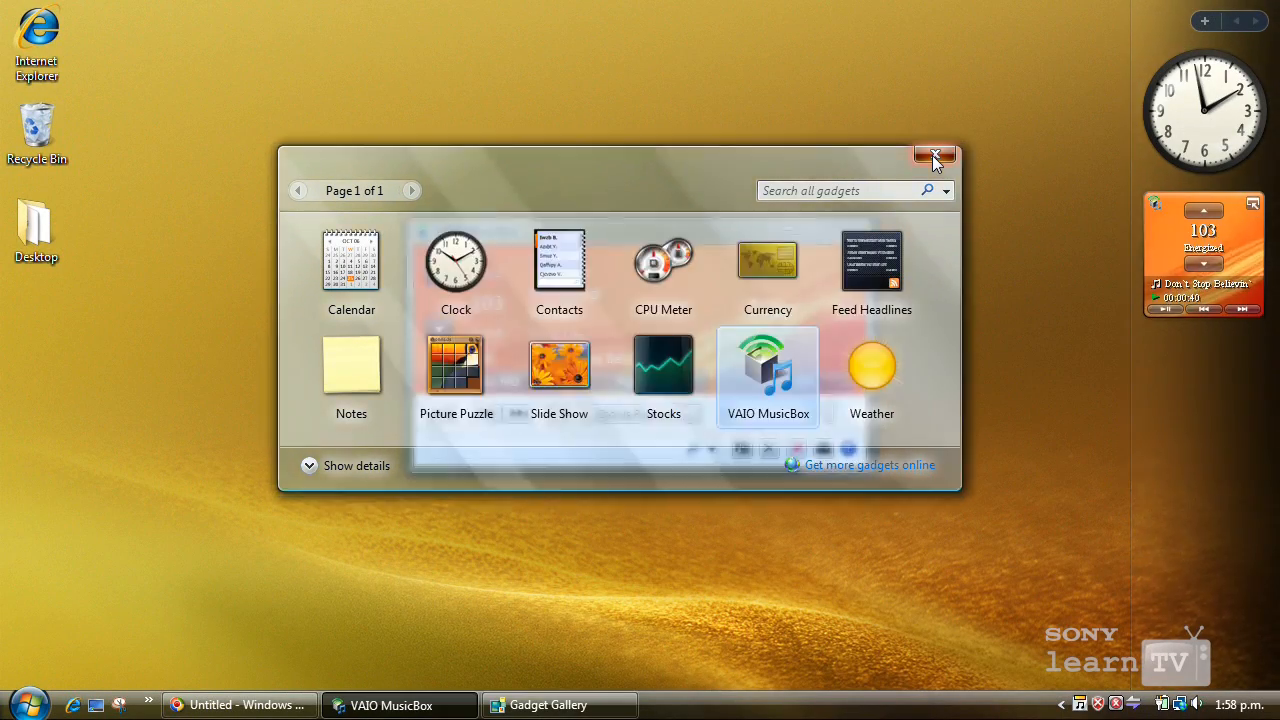
pyautogui.click(936, 156)
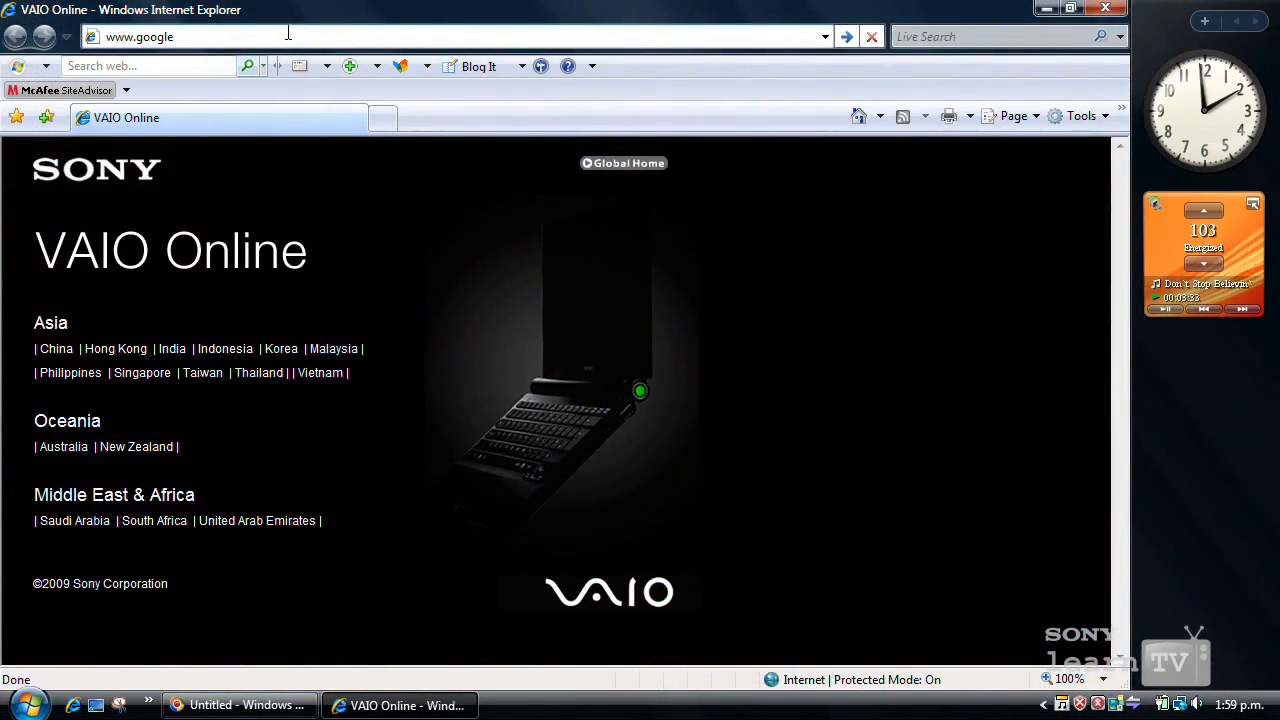
pyautogui.press('Return')
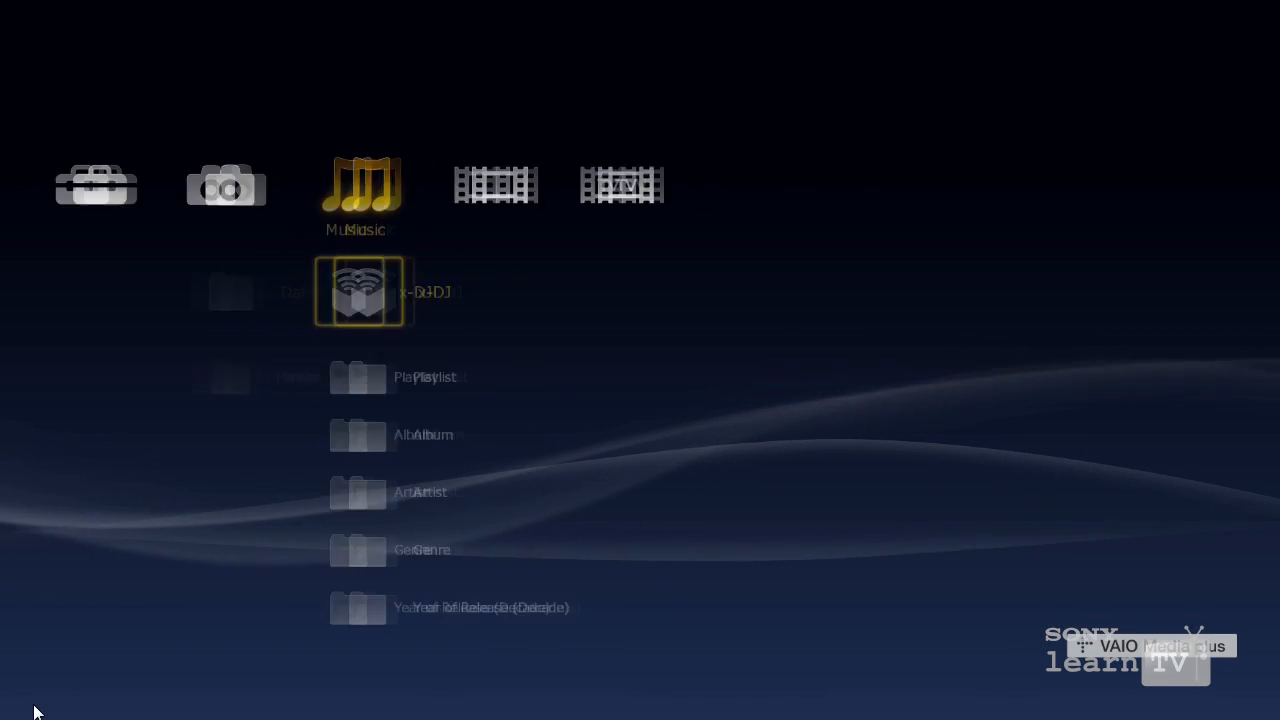
# Step: Play the 202 Classical x-DJ channel, then go back to the channel list
pyautogui.click(364, 292)
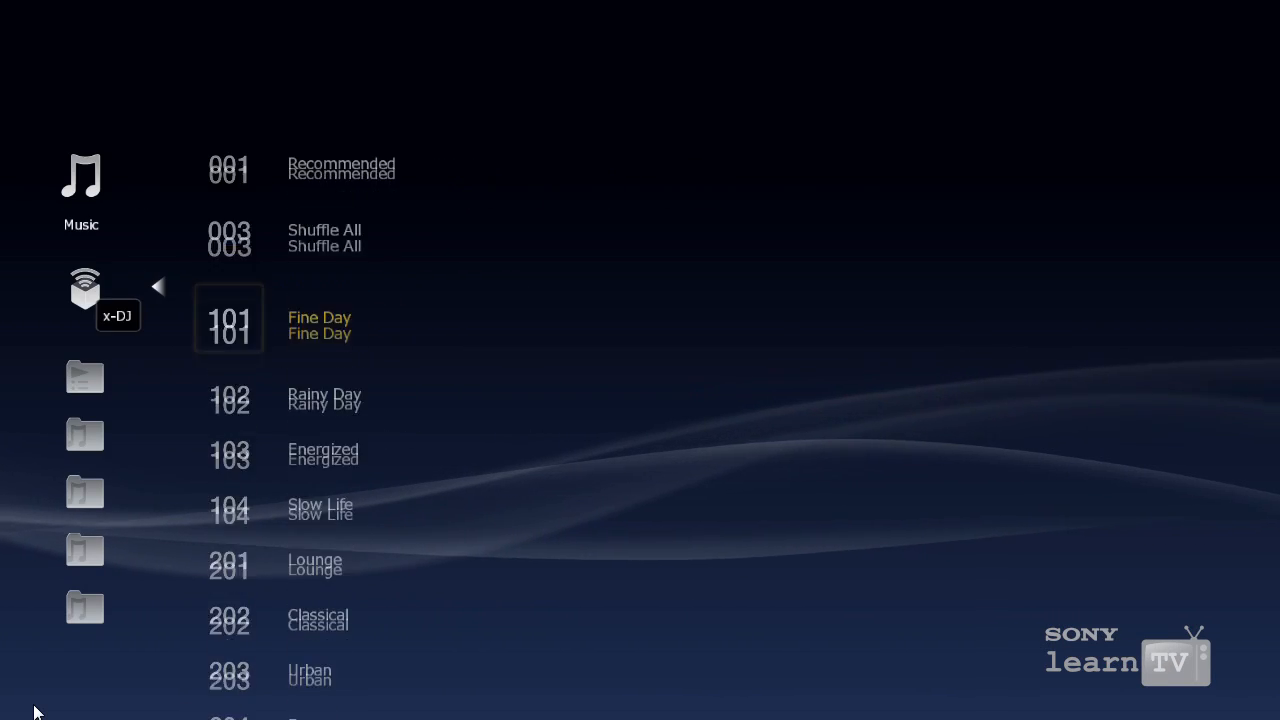
pyautogui.scroll(-3)
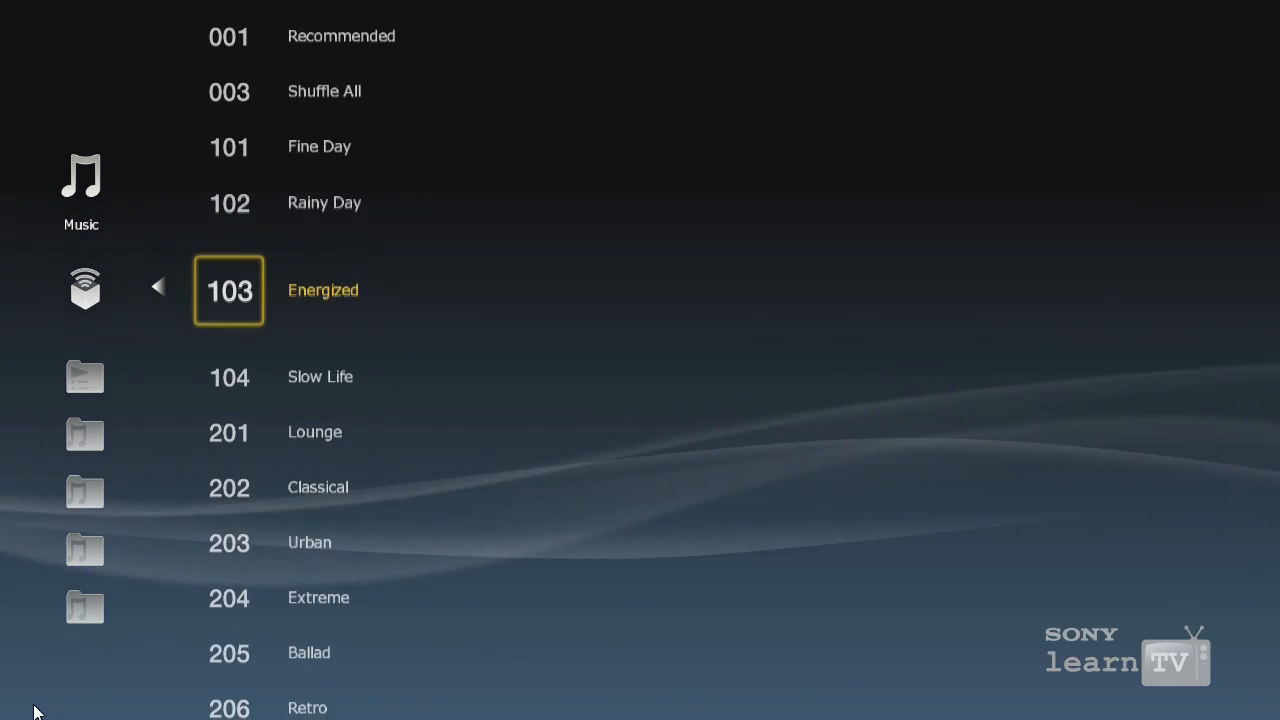
pyautogui.scroll(-3)
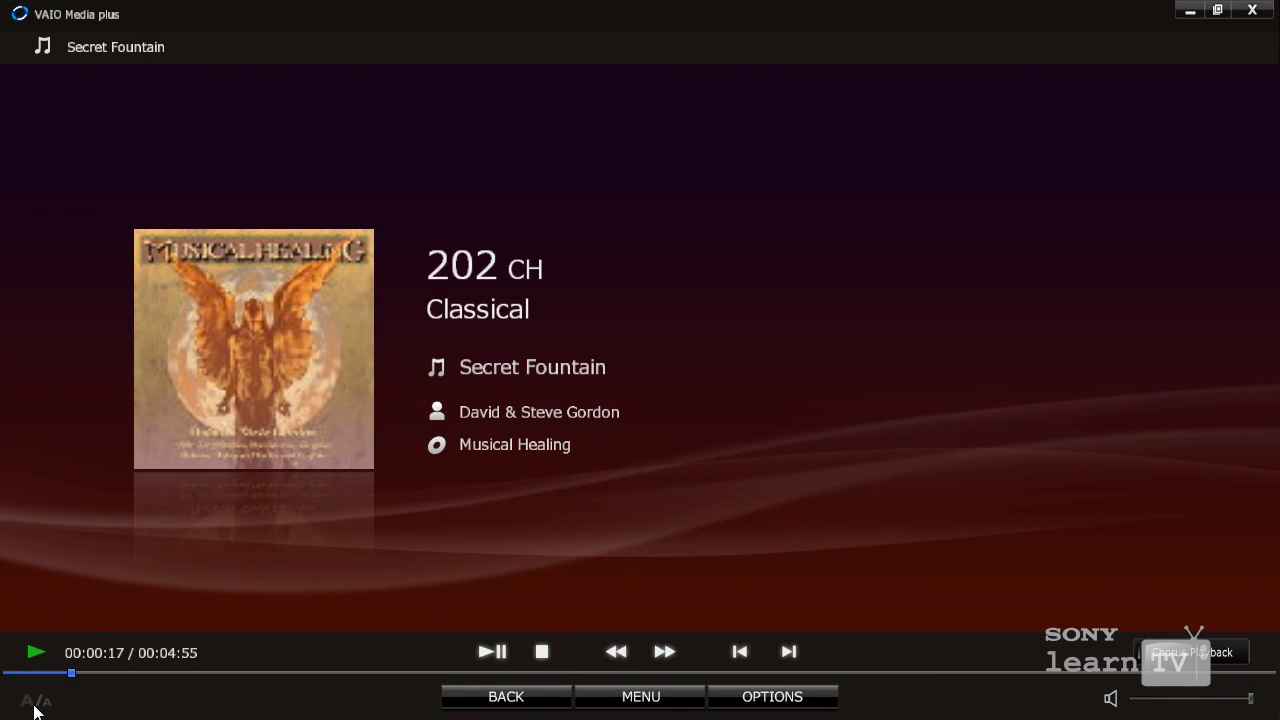
pyautogui.click(640, 696)
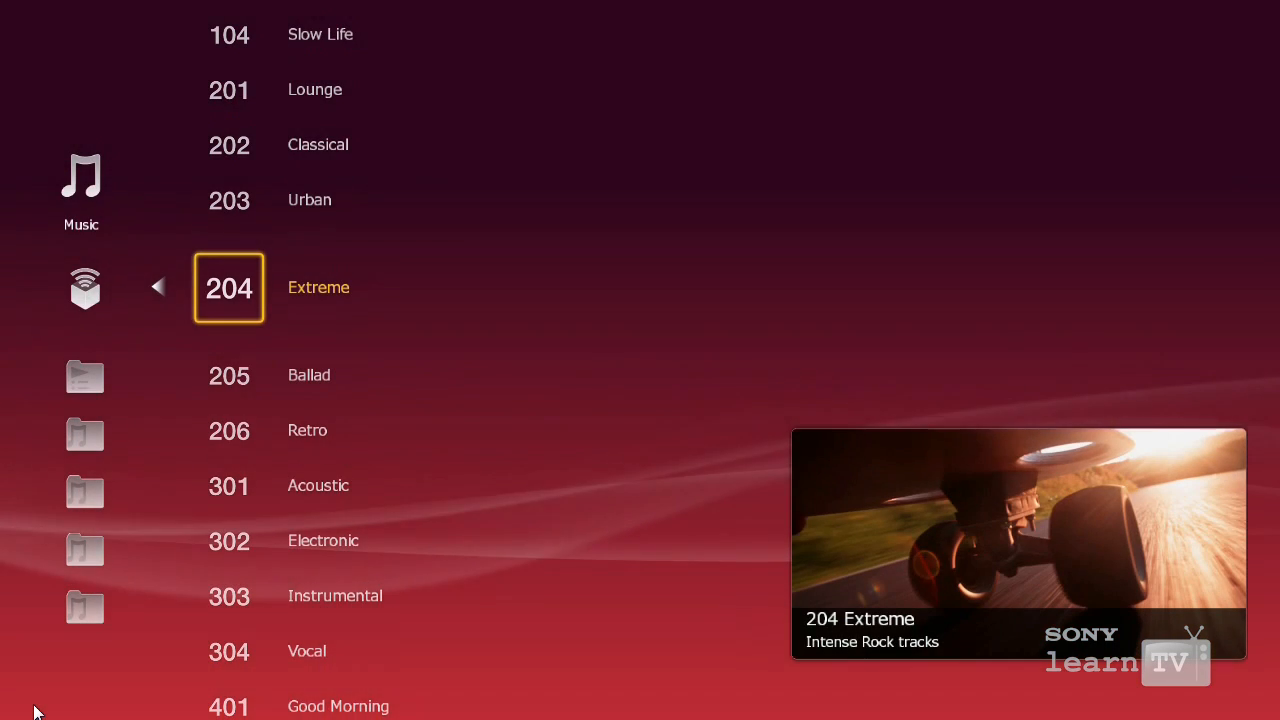